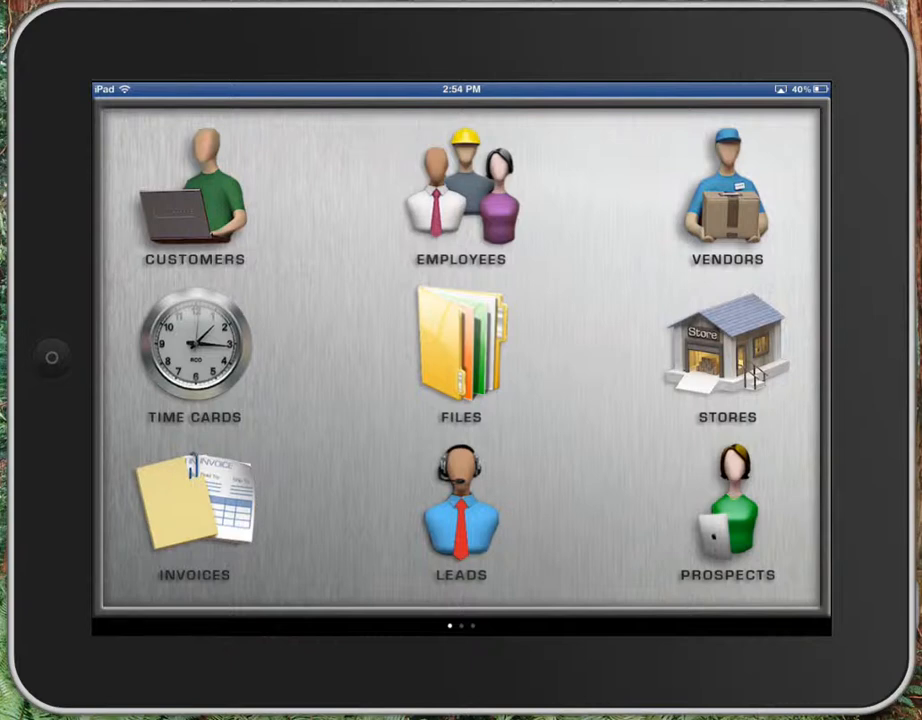
mouse_move(52, 196)
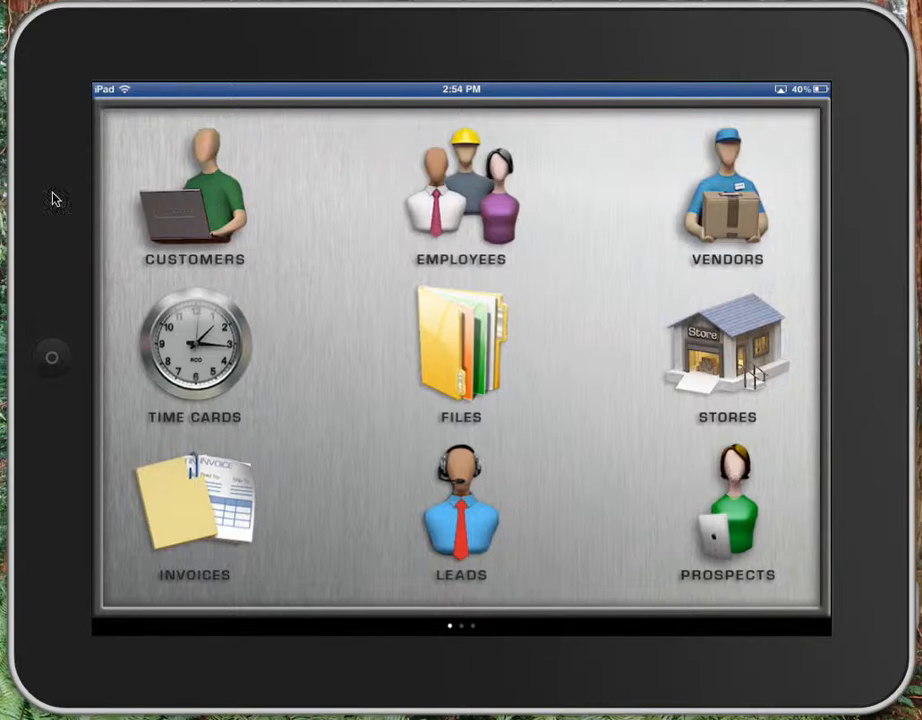
mouse_move(224, 144)
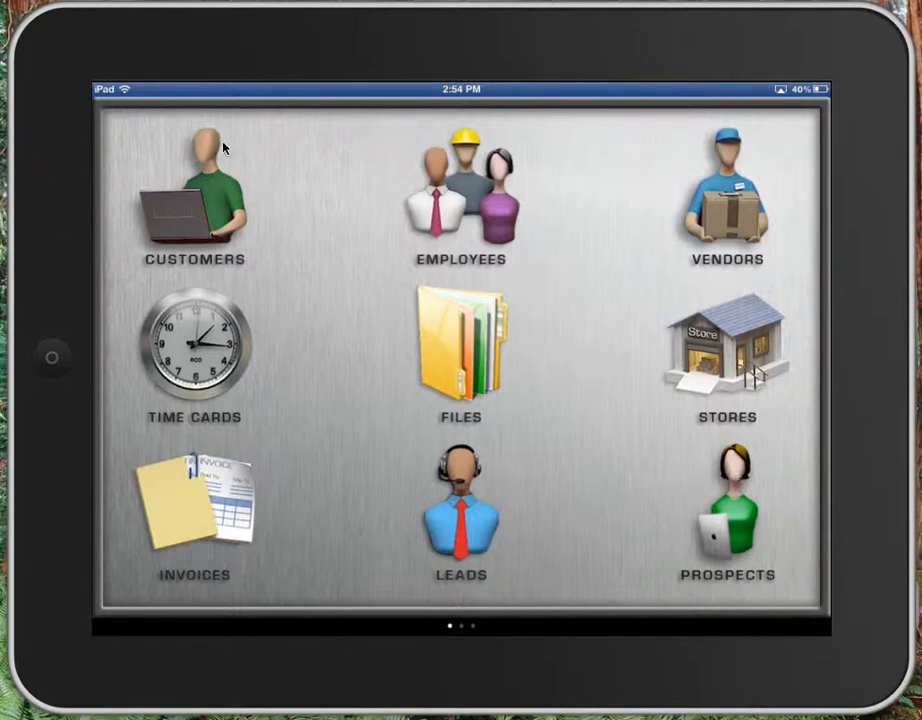
mouse_move(716, 228)
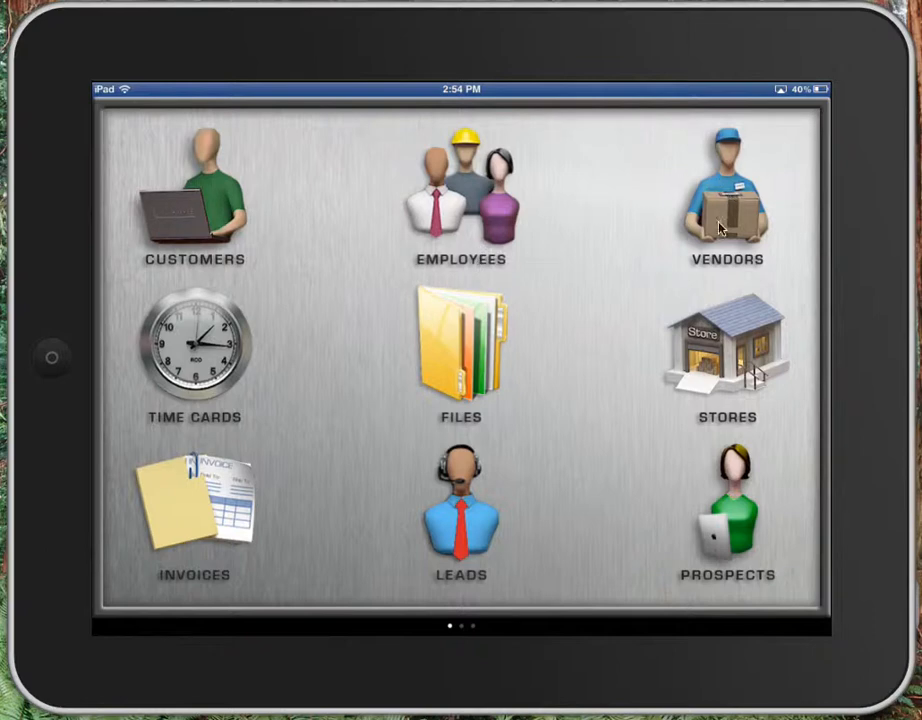
mouse_move(192, 200)
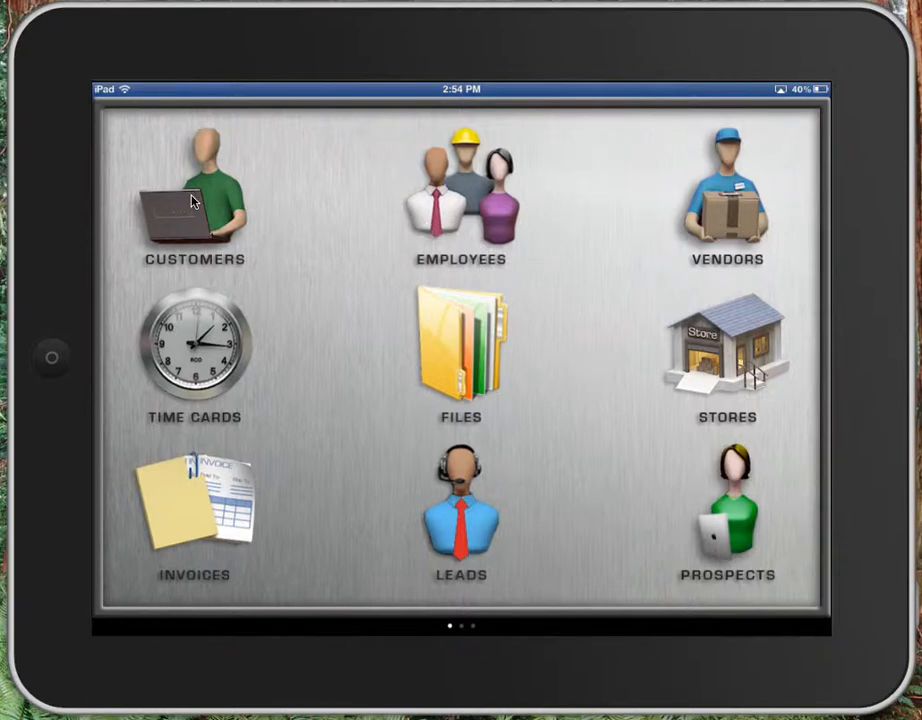
mouse_move(202, 212)
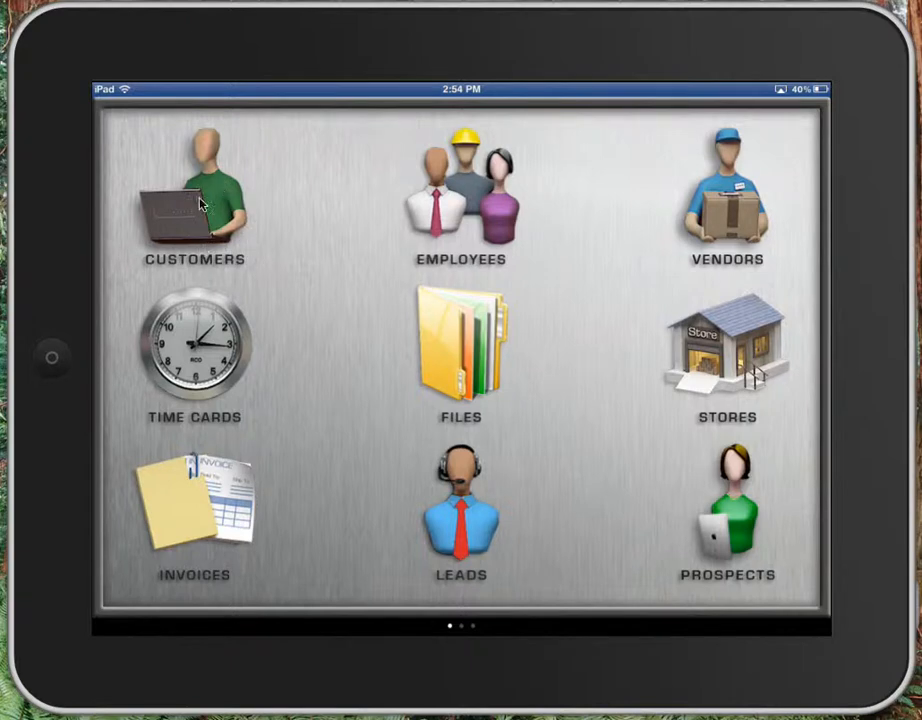
mouse_move(196, 214)
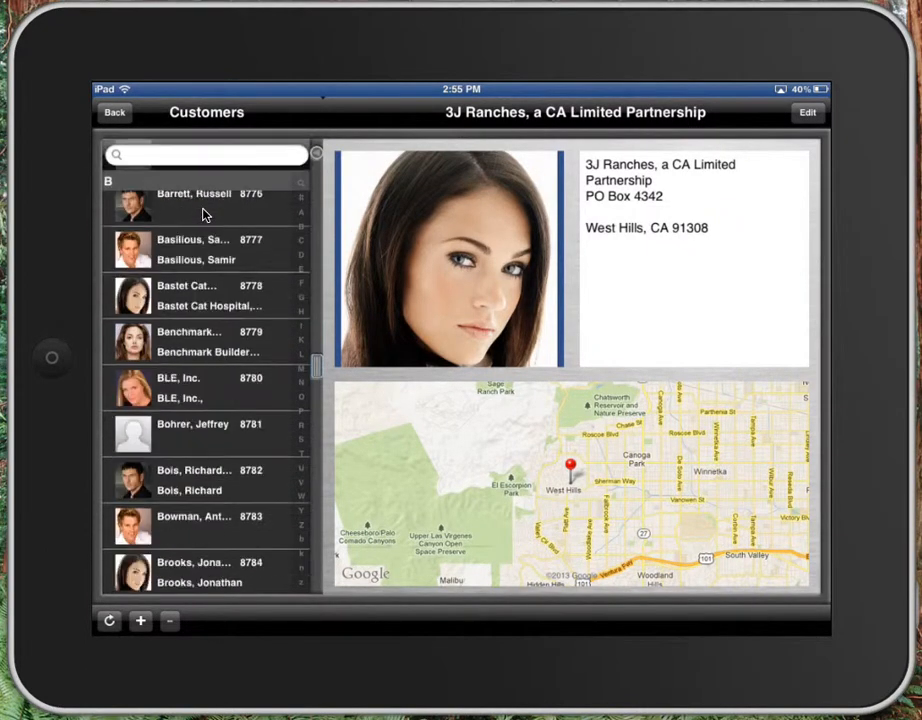
Scroll the customer list and start editing the 3J Ranches record
scroll(down, 3)
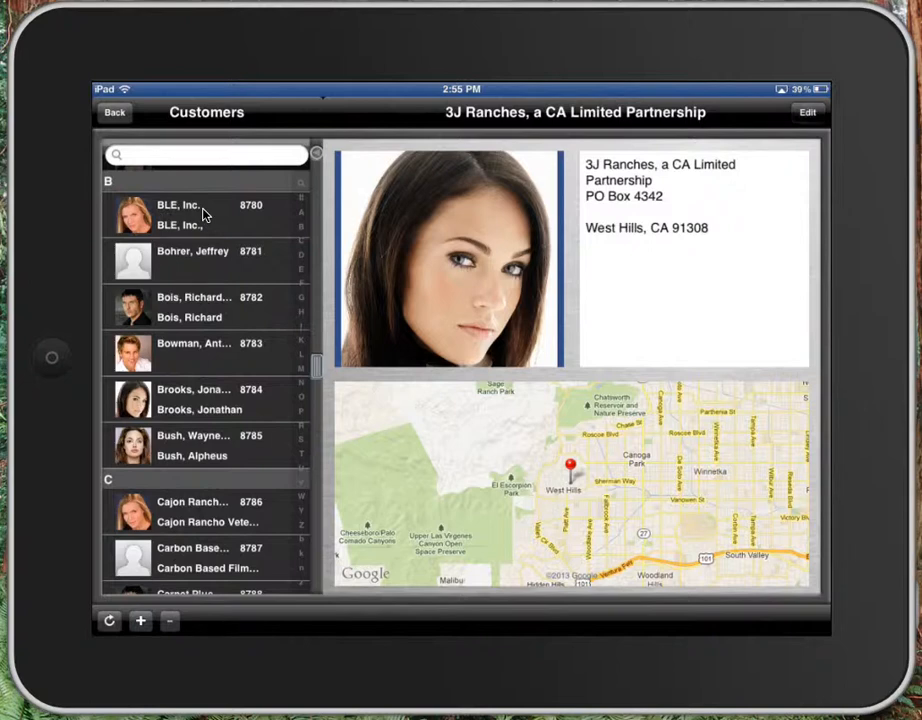
click(808, 112)
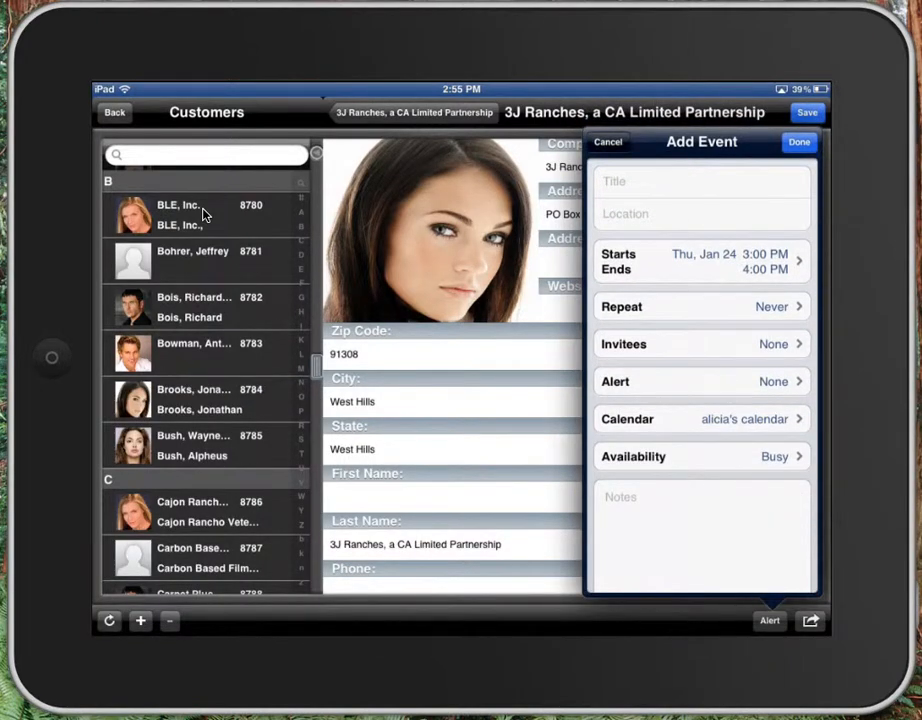
Discard the new calendar event and return to the home screen of modules
click(608, 140)
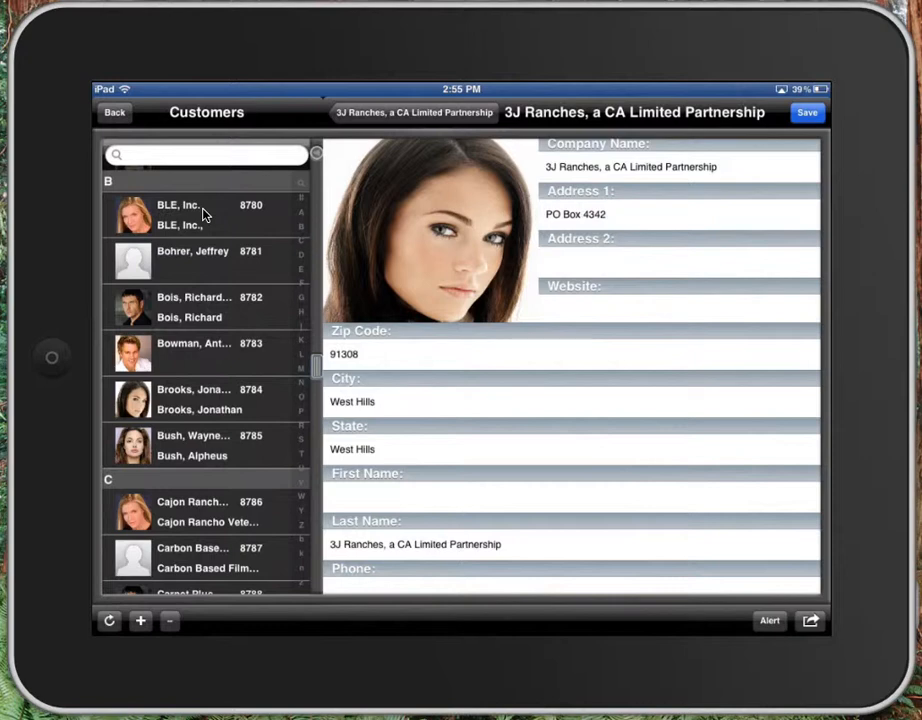
click(812, 620)
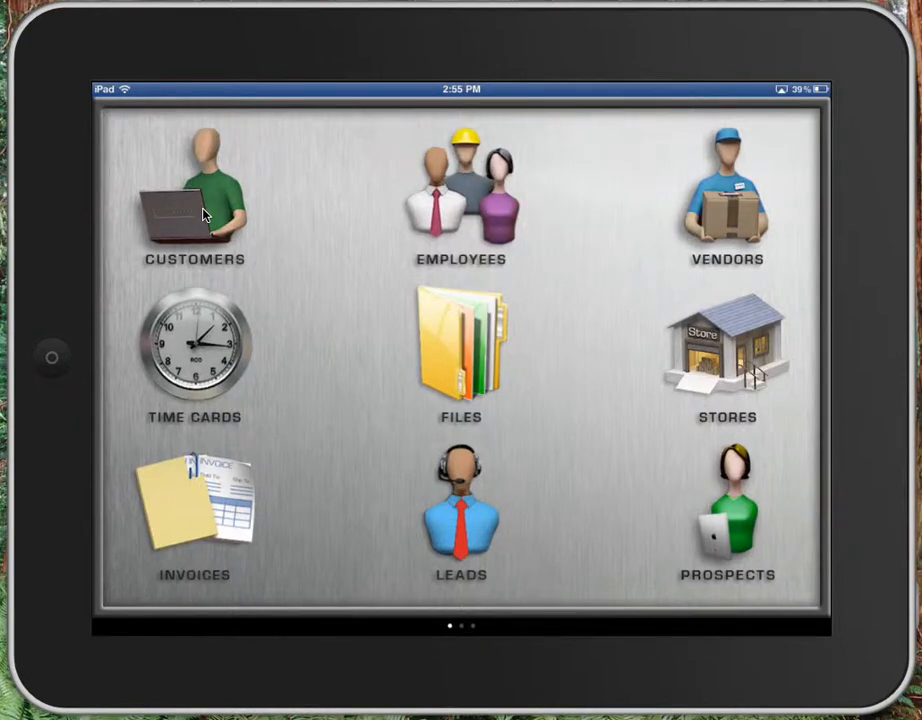
Enter the Time Cards module showing Alpine Electrical's 8-hour entry dated 01/10/13
click(196, 350)
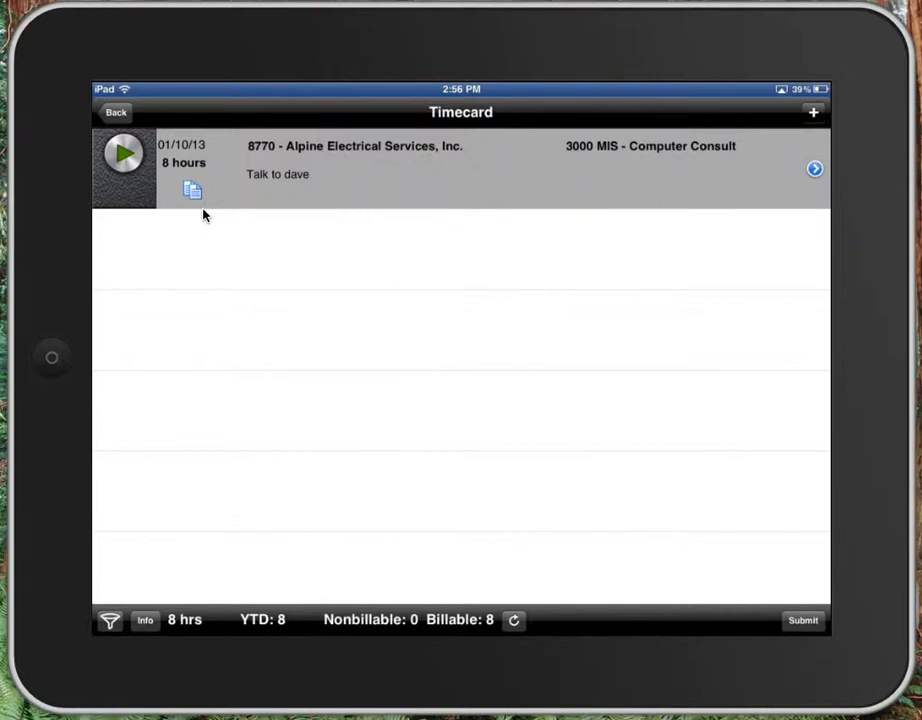
Start a new timecard task and pick its customer from the customer list
click(816, 120)
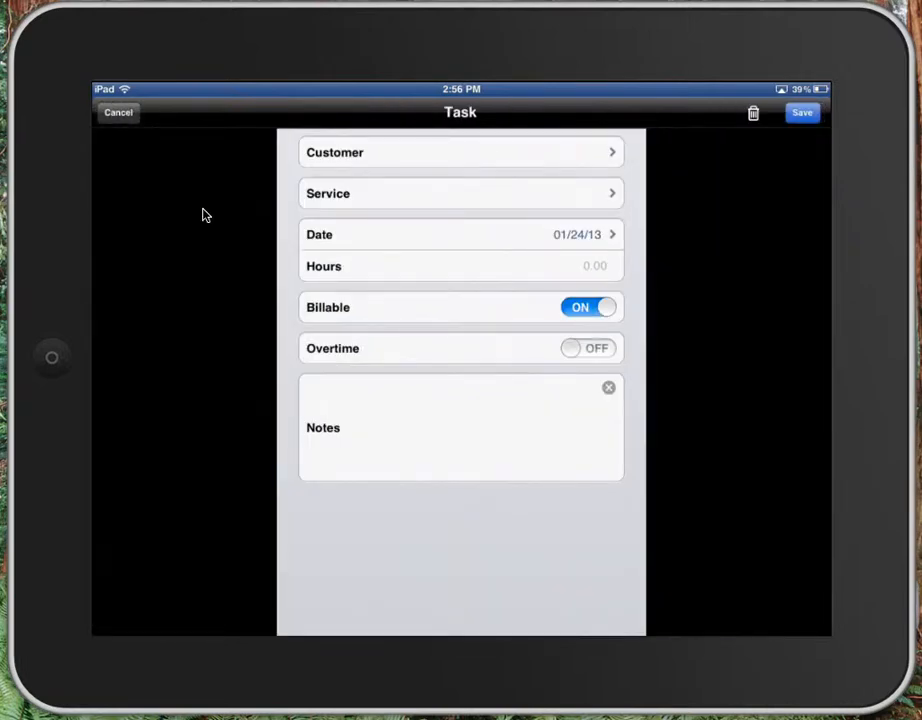
click(460, 152)
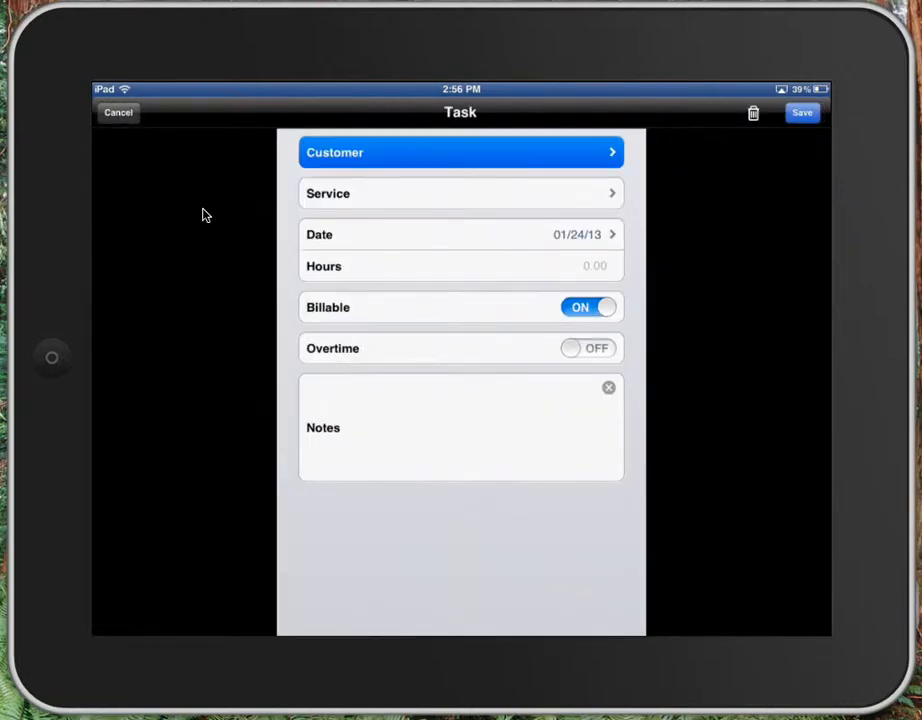
click(460, 152)
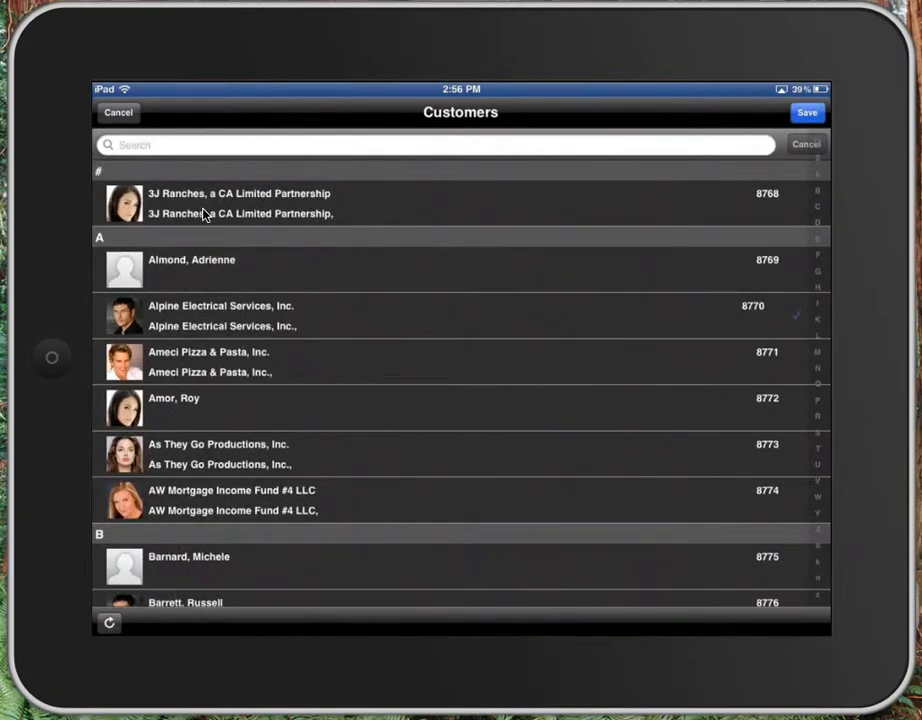
click(220, 316)
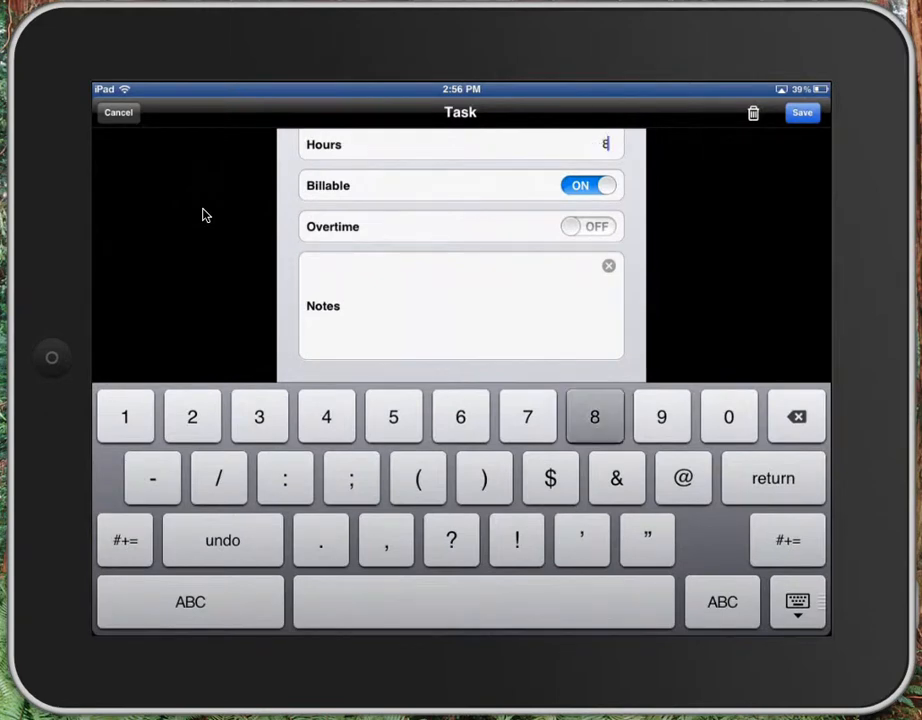
Set the task to 8 hours with overtime on, attempt to save, and dismiss the Service notice
click(594, 416)
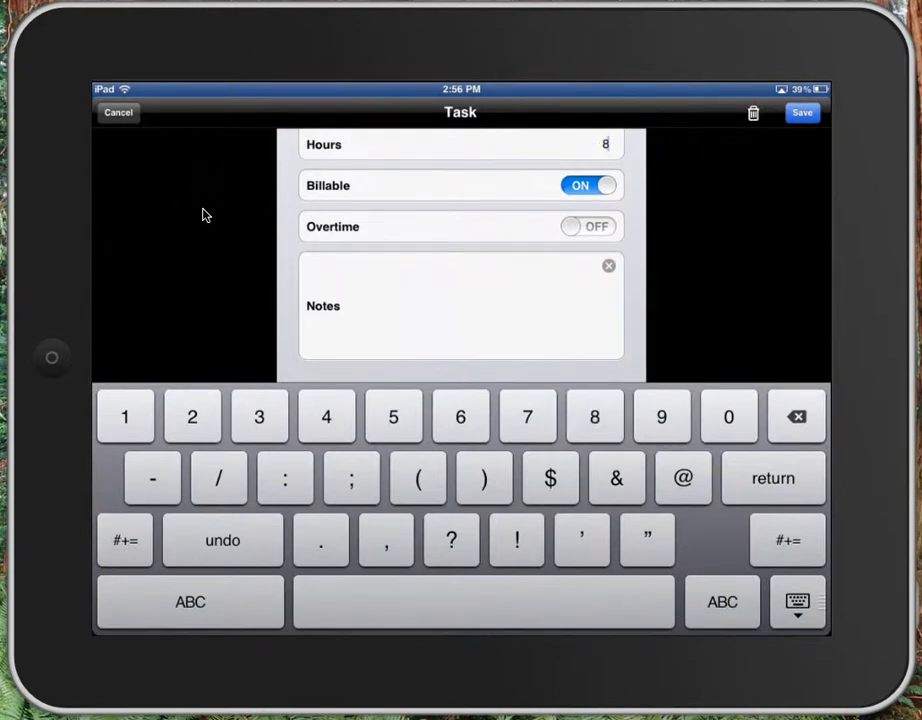
click(588, 226)
text(Note)
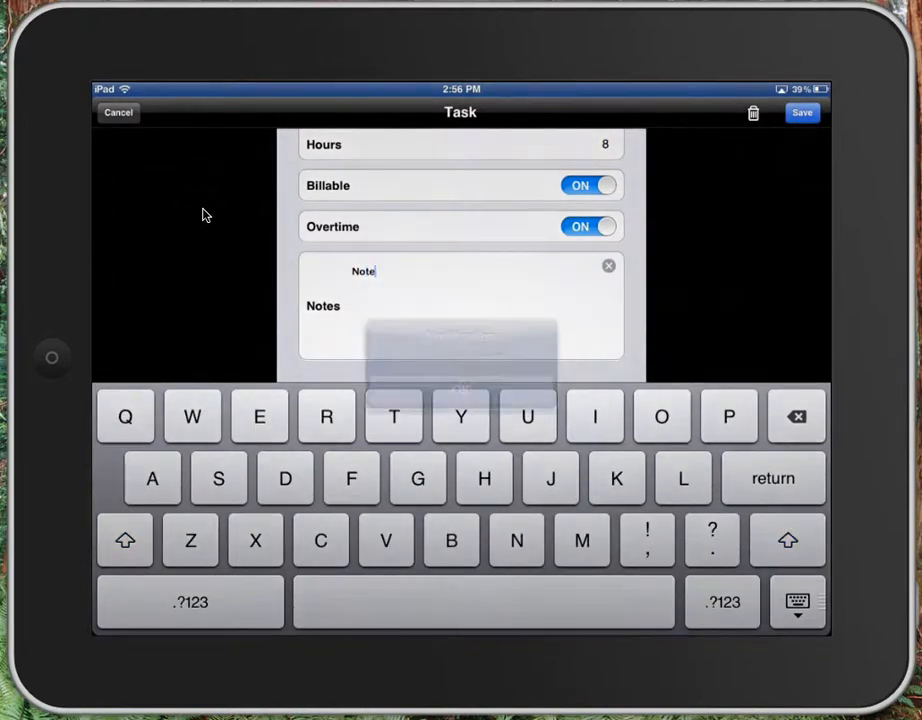
click(800, 112)
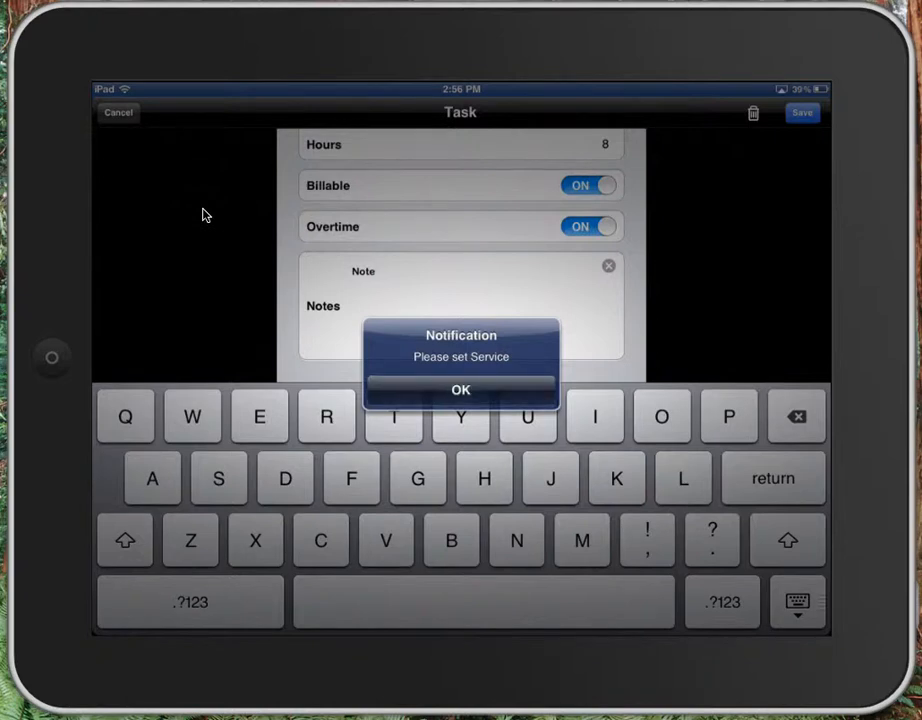
click(460, 388)
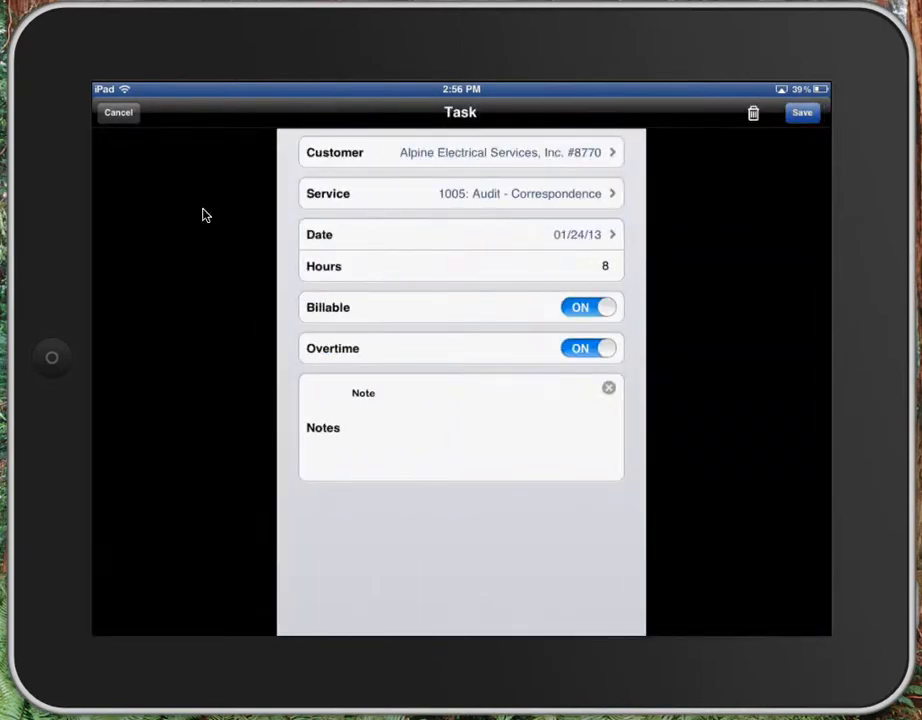
Save the 01/24/13 Audit – Correspondence task, bringing the timecard to 16 billable hours
click(804, 112)
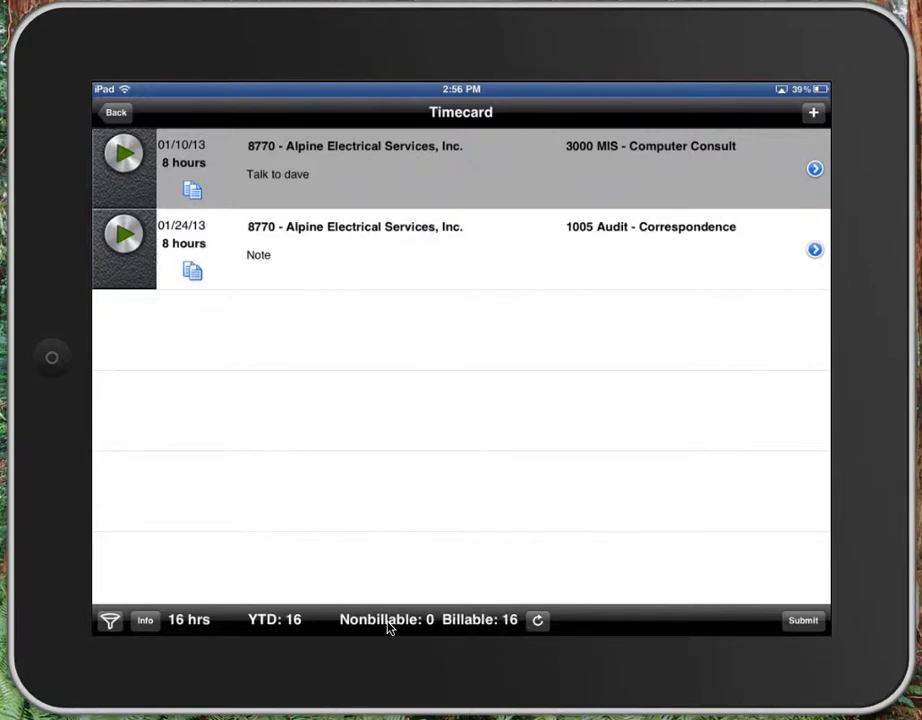
mouse_move(122, 592)
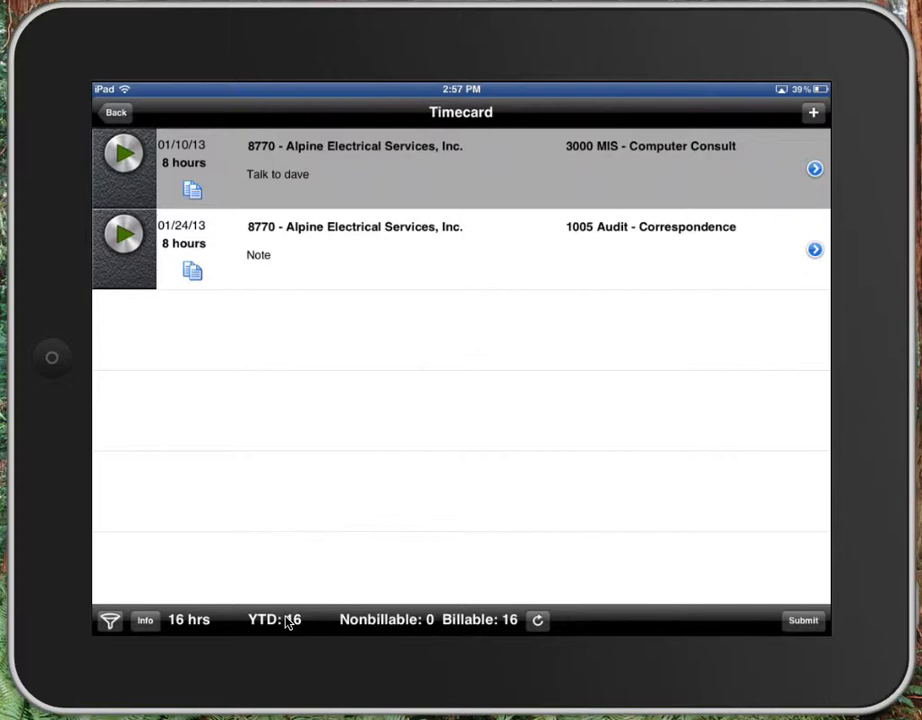
mouse_move(288, 614)
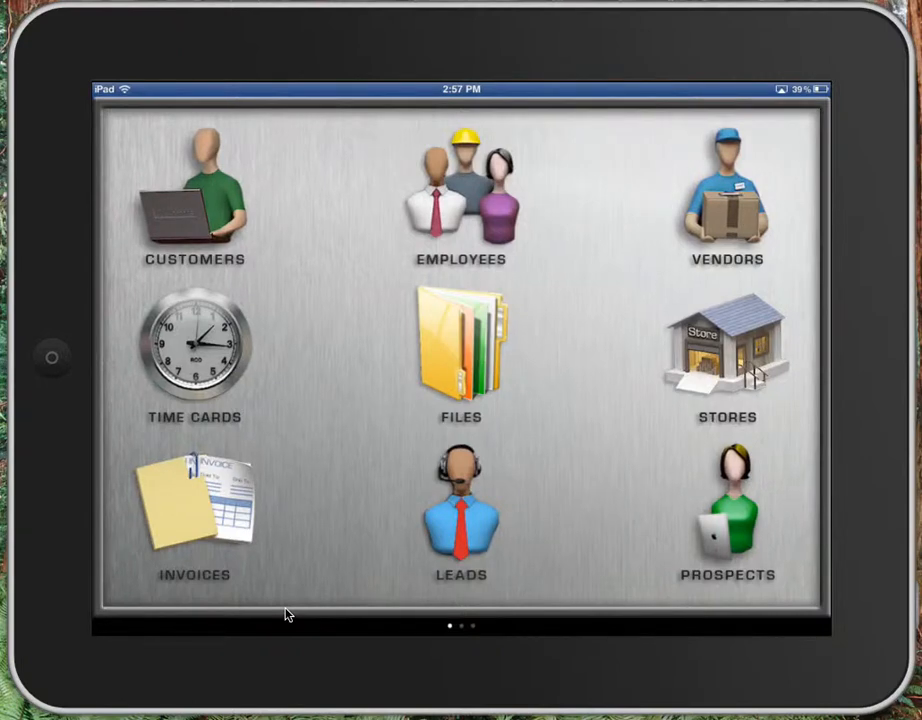
click(460, 350)
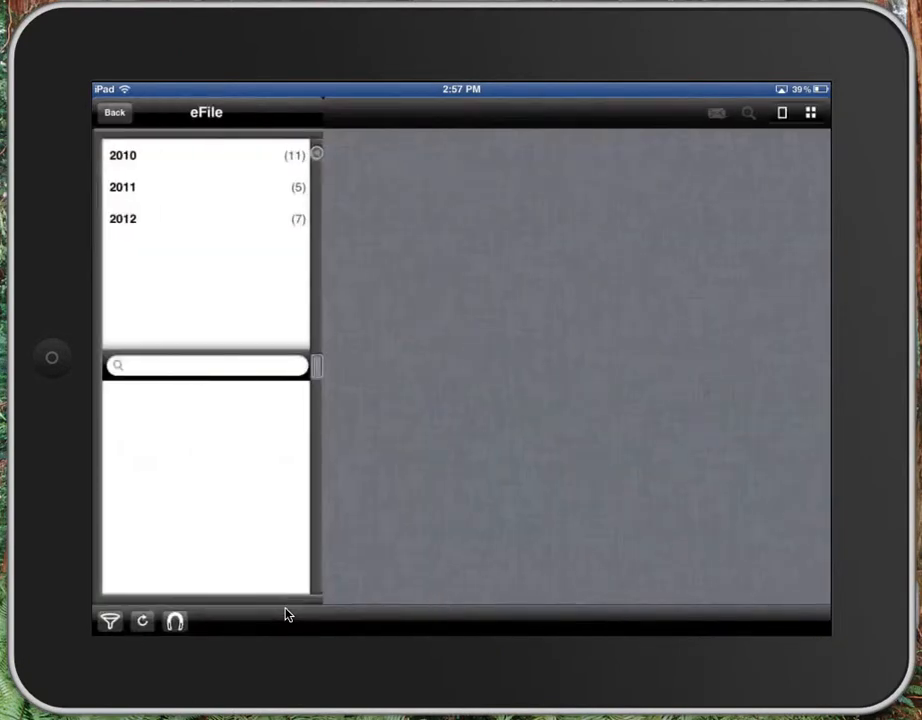
click(130, 156)
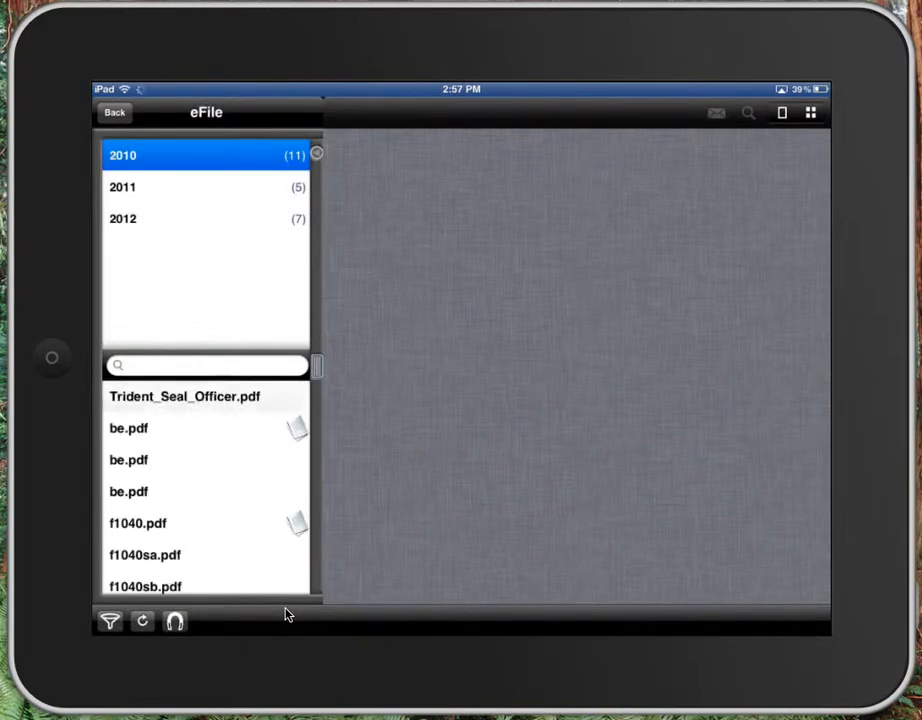
click(182, 398)
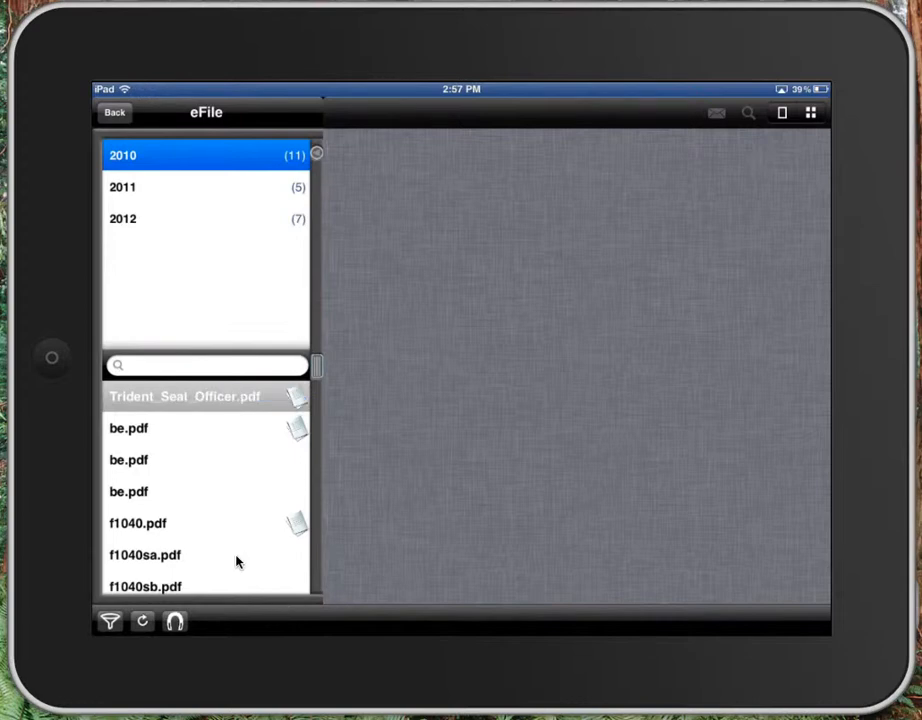
click(184, 396)
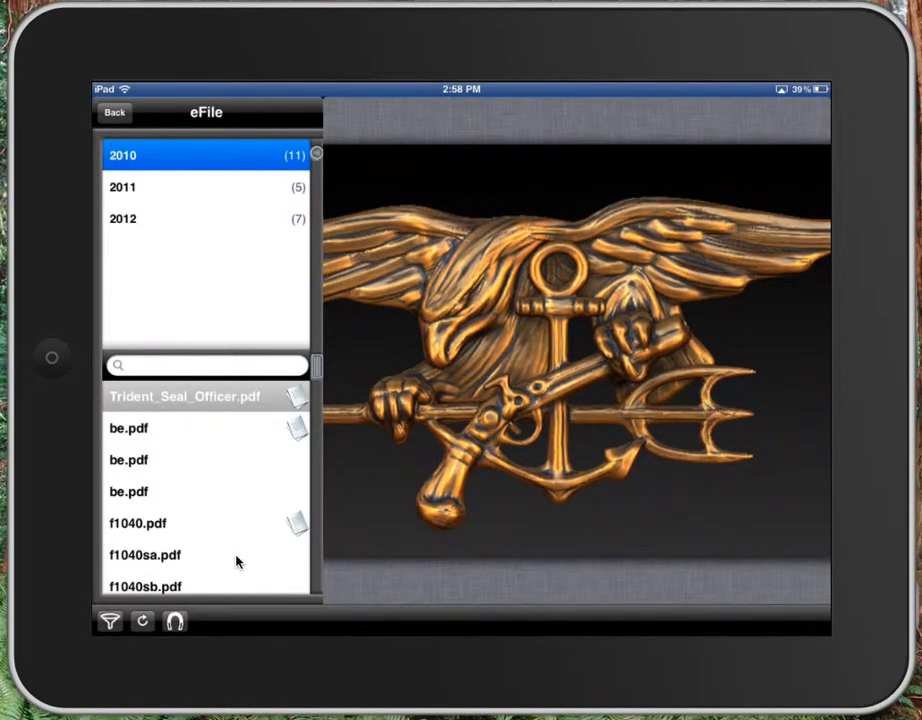
click(138, 524)
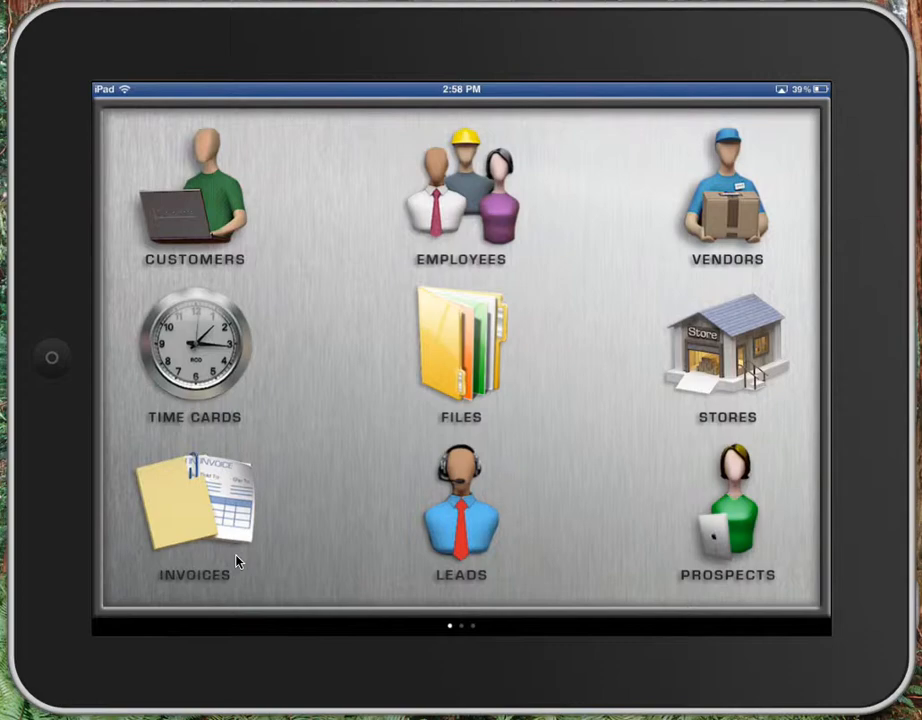
click(728, 356)
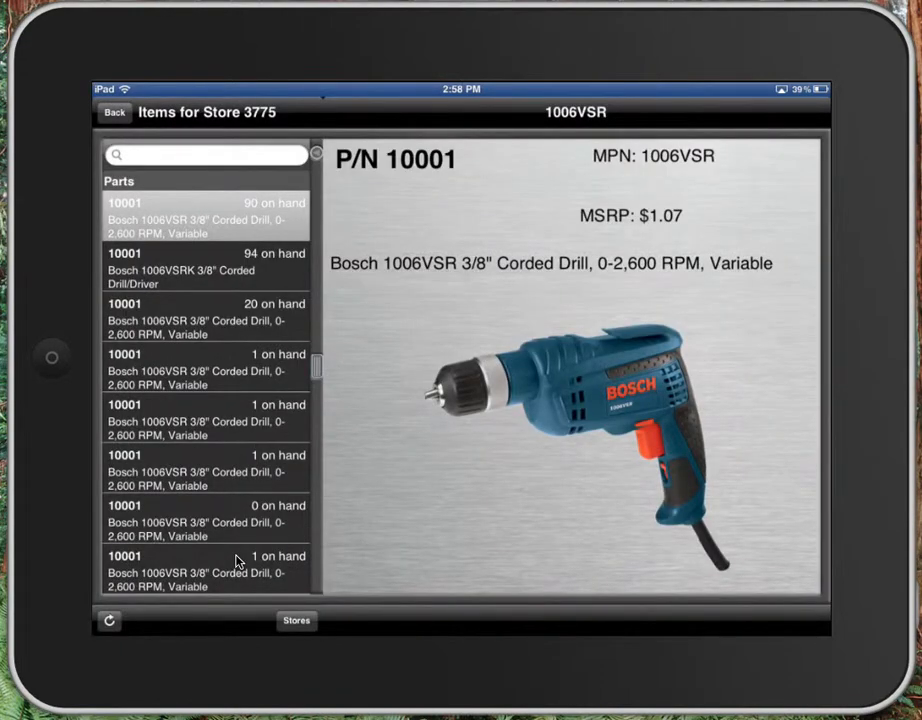
scroll(down, 3)
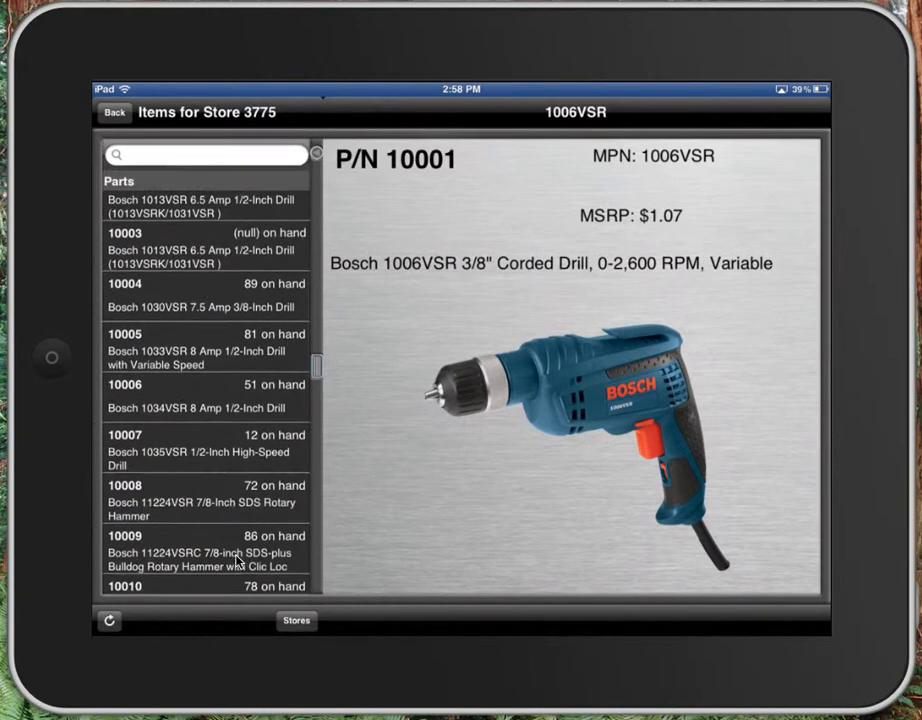
click(204, 348)
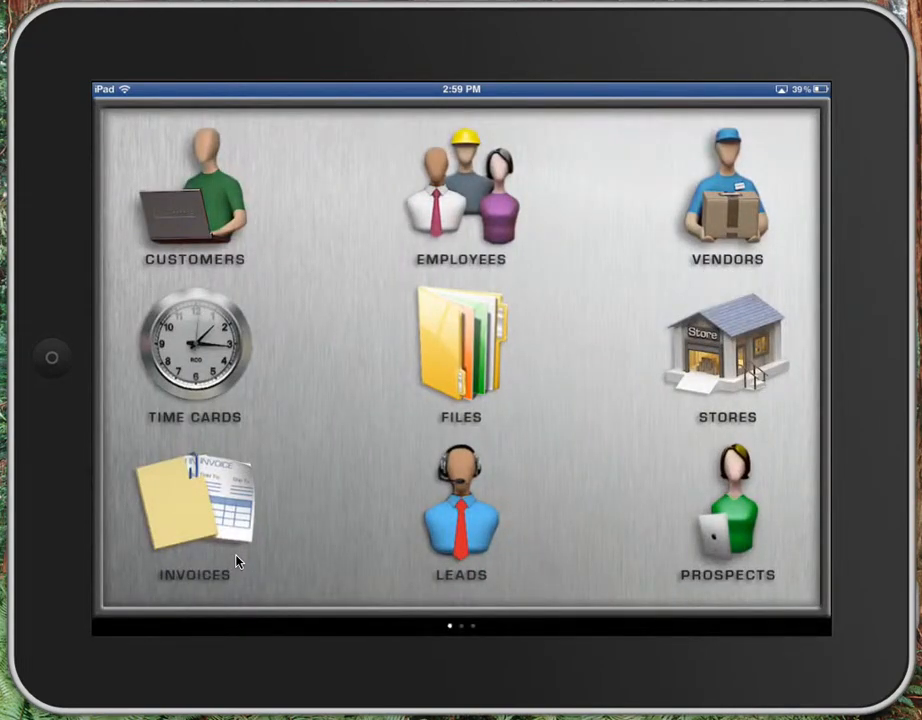
Enter the Invoices module showing unpaid invoice 1111 for a Bosch drill totaling $1.16
click(200, 500)
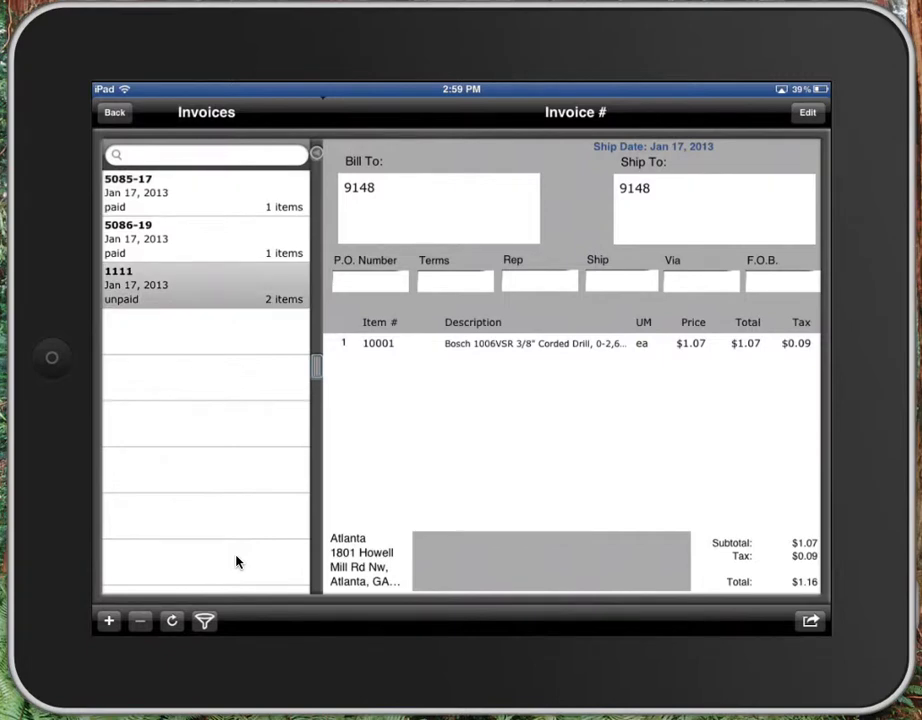
Review invoice 1111's lines 10001 and 10005 in edit form, then return to the home screen
click(824, 110)
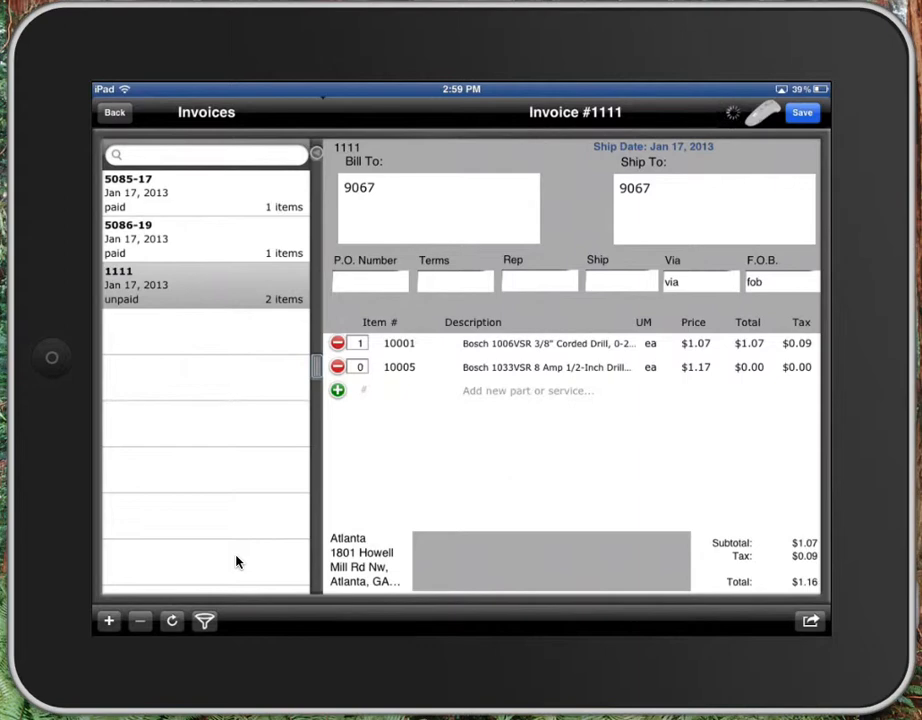
mouse_move(548, 552)
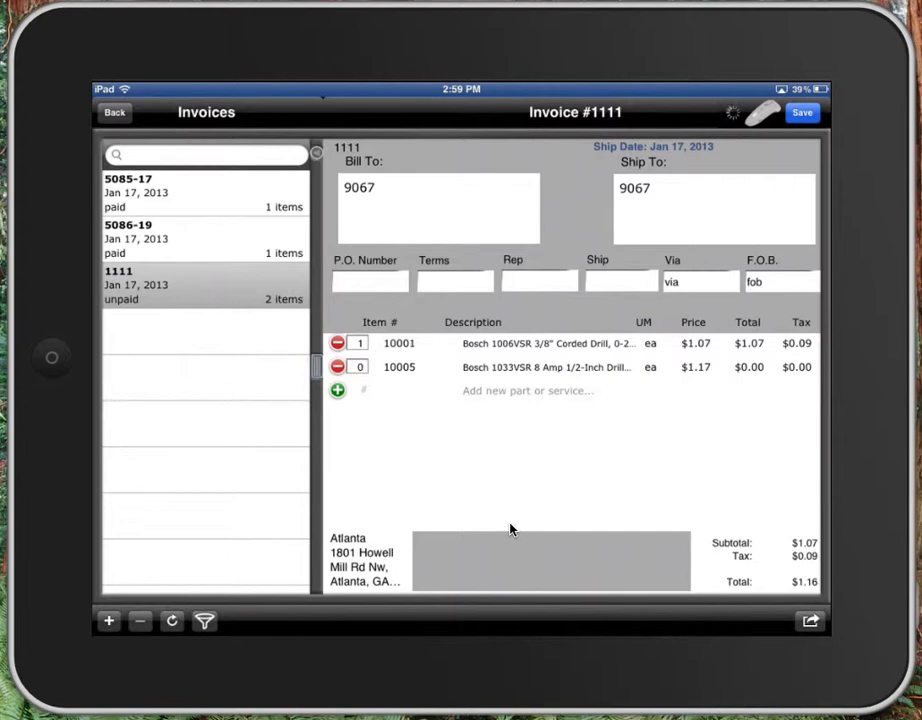
click(812, 622)
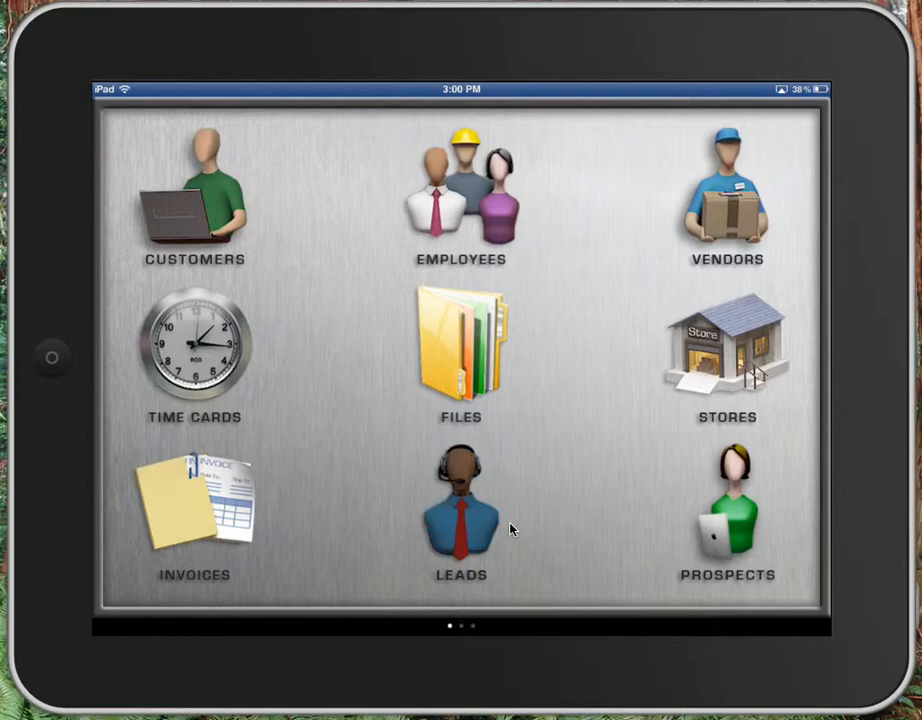
click(460, 504)
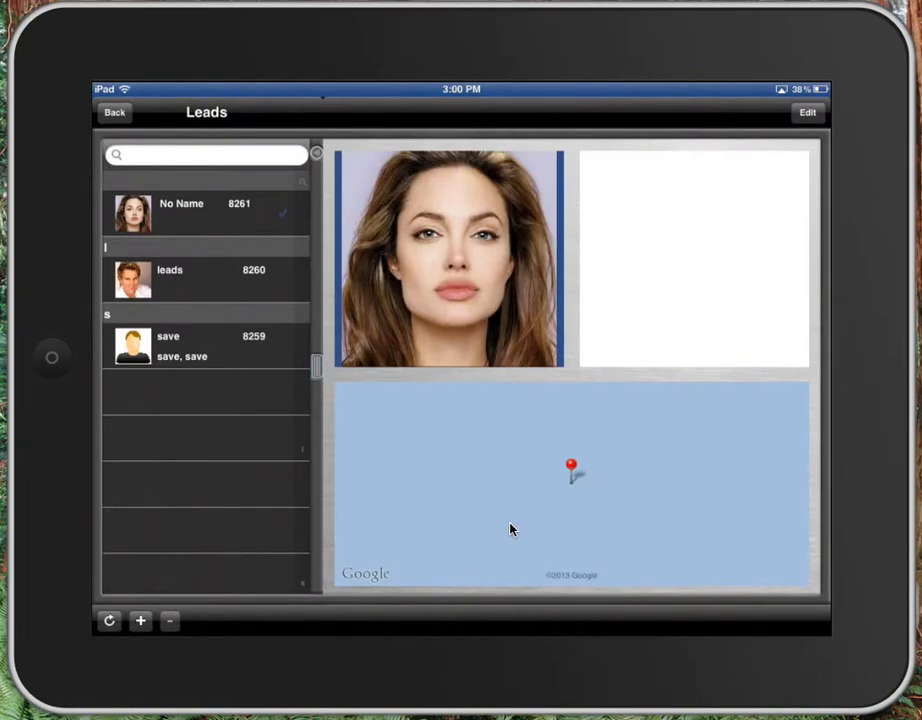
click(116, 112)
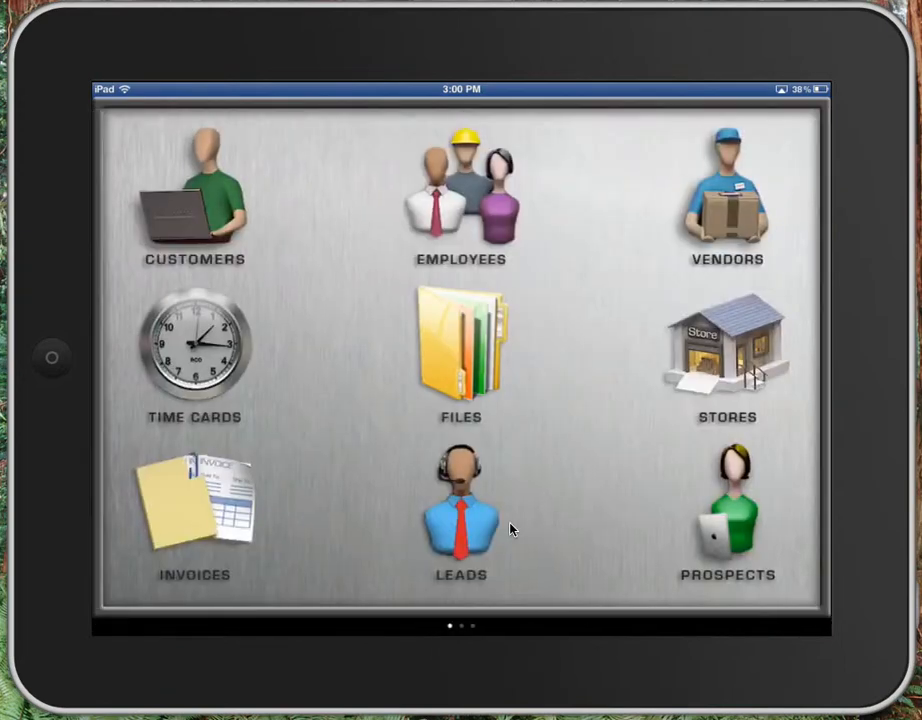